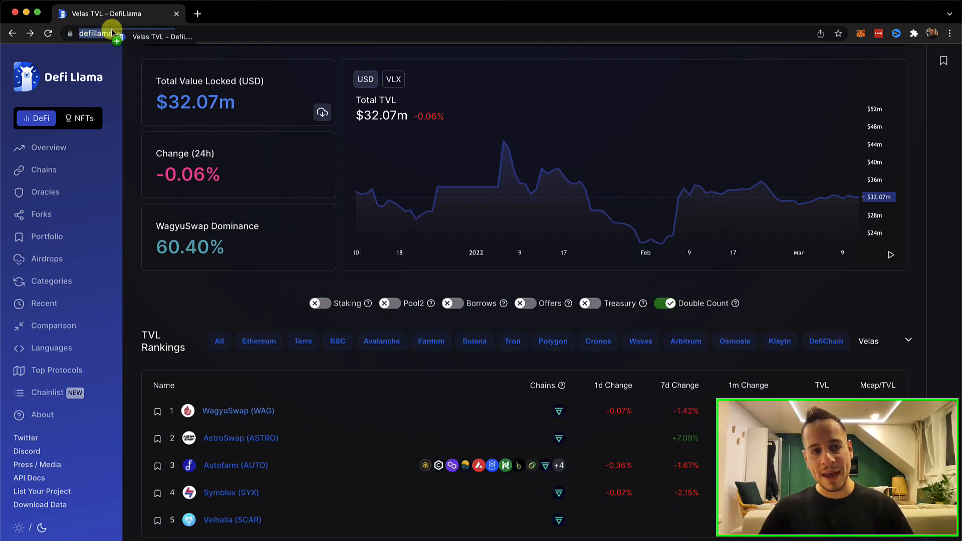
# Step: From the Velas chain rankings, reach WagyuSwap's protocol page ($19.37m TVL) and follow its Website link
pyautogui.click(153, 34)
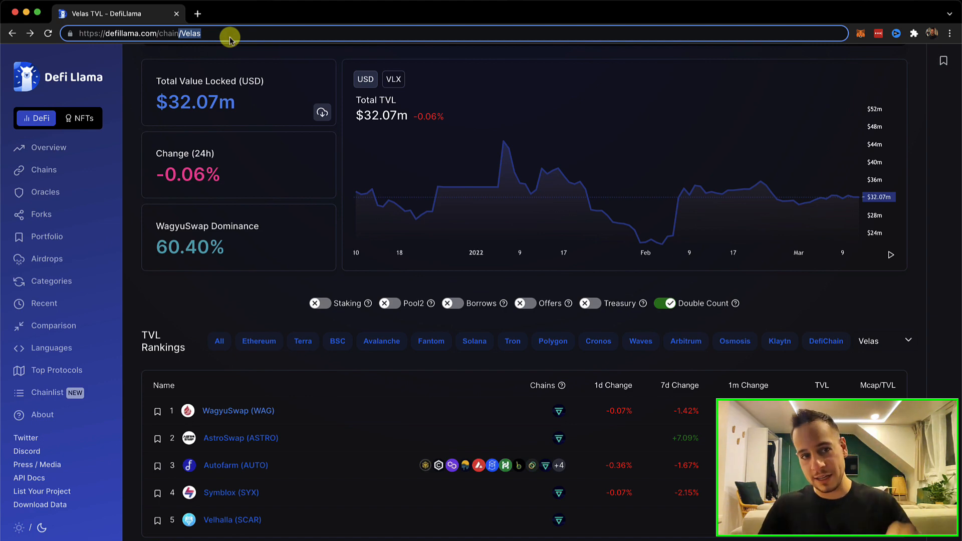
pyautogui.moveTo(306, 355)
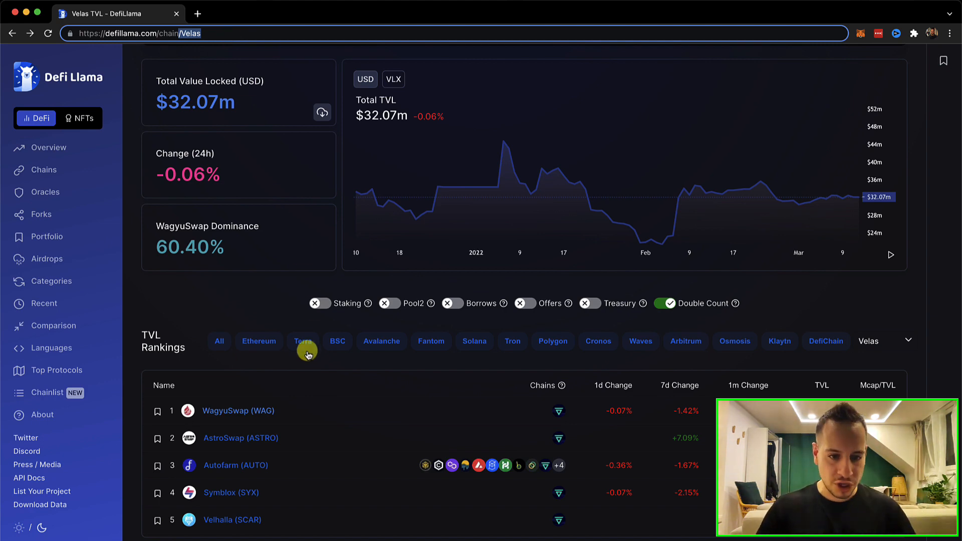
pyautogui.scroll(-3)
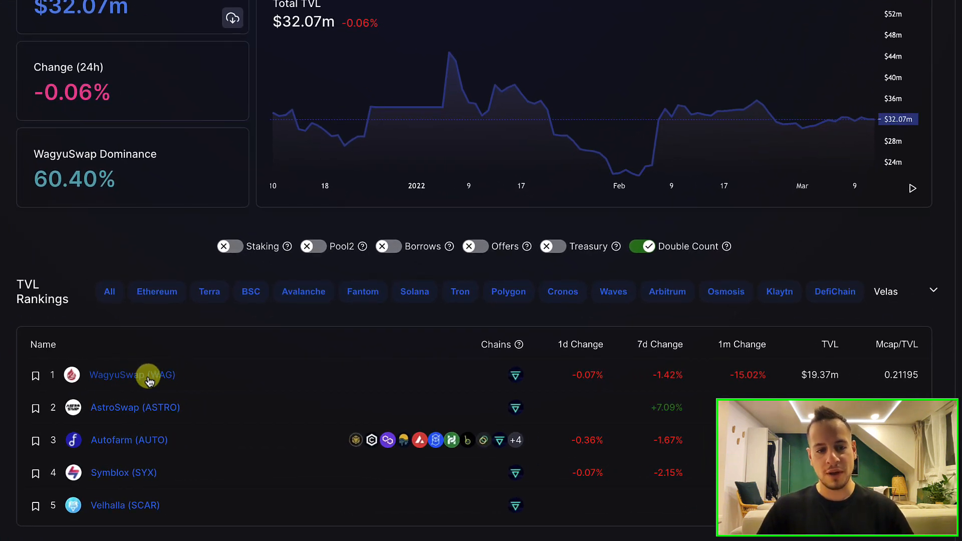
pyautogui.moveTo(802, 374)
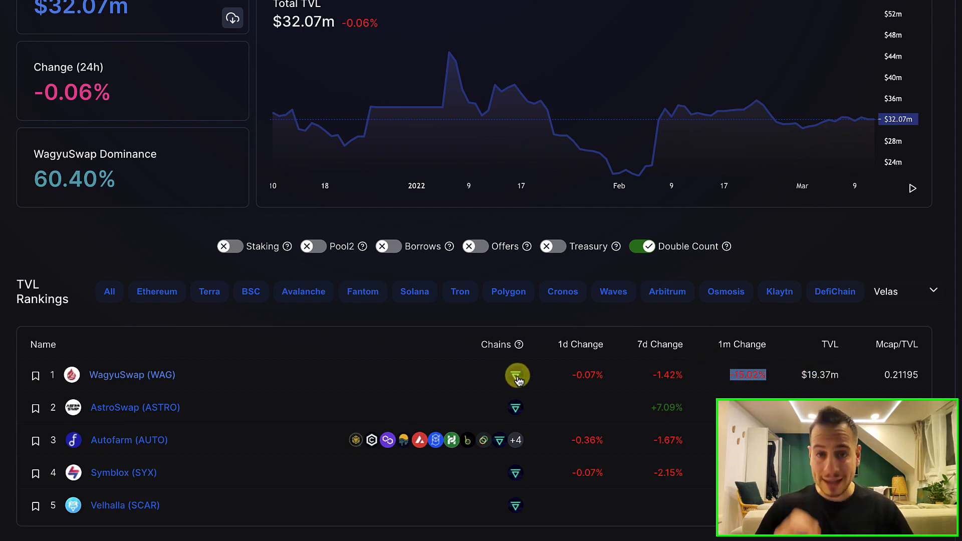
pyautogui.moveTo(441, 375)
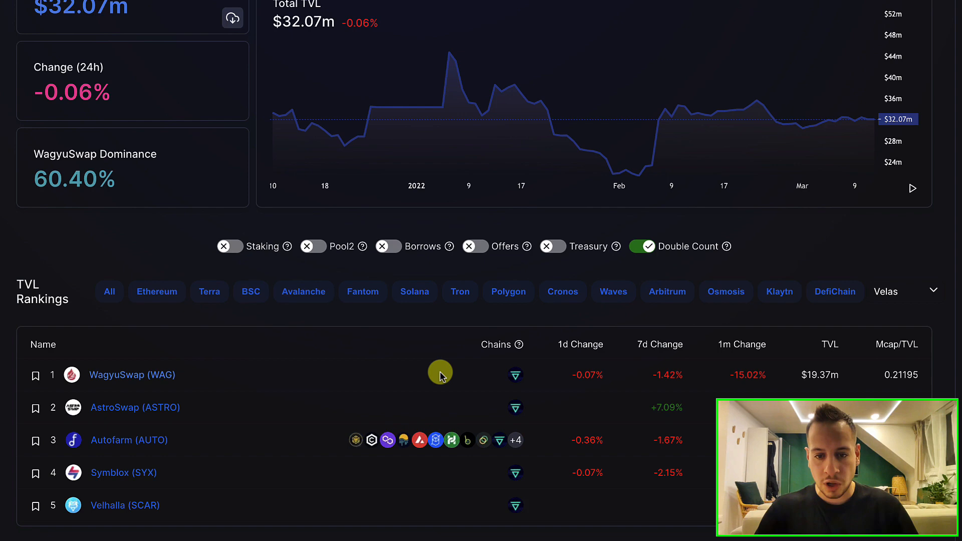
pyautogui.moveTo(140, 375)
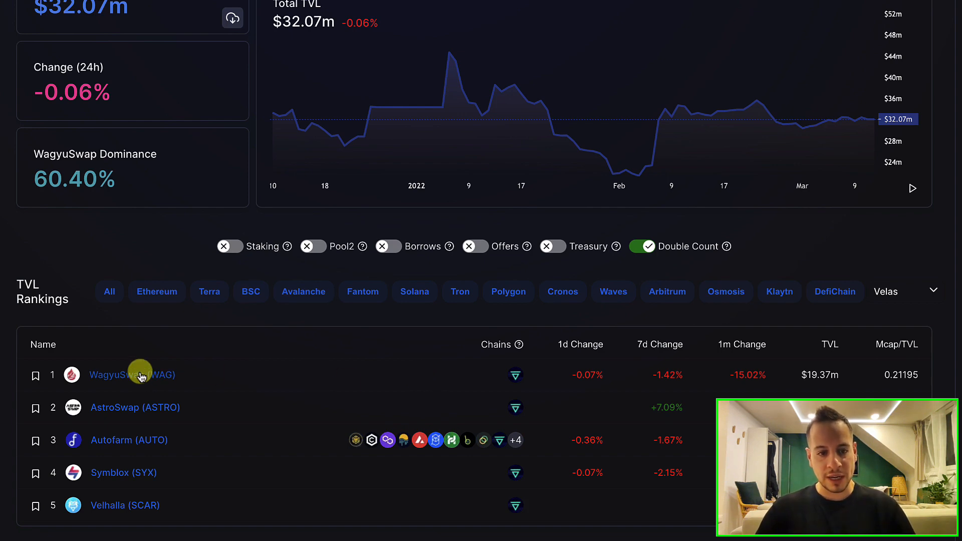
pyautogui.click(127, 375)
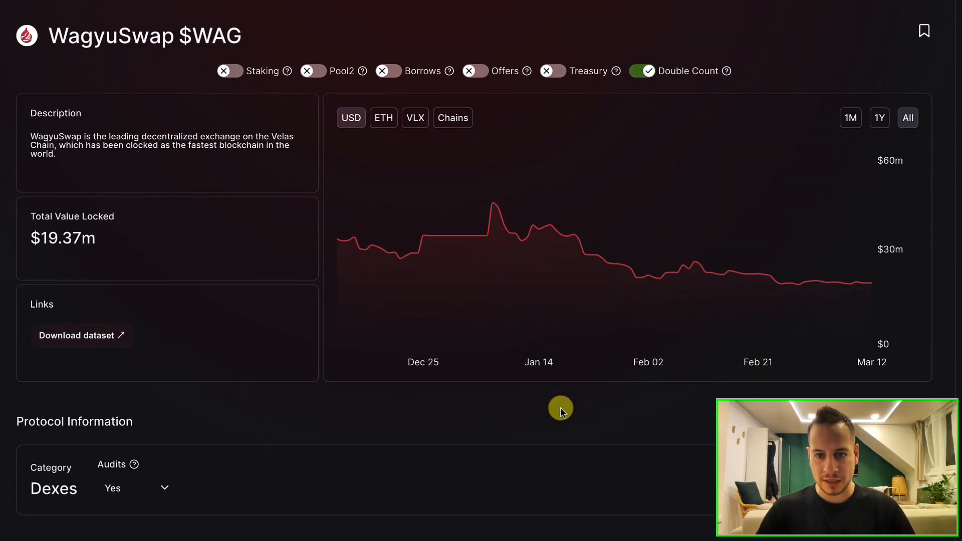
pyautogui.scroll(-3)
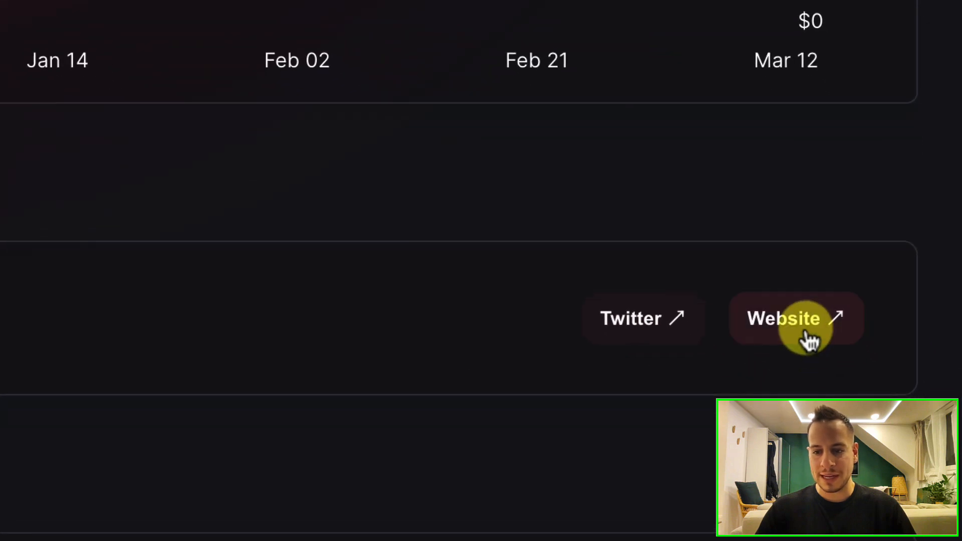
pyautogui.click(796, 319)
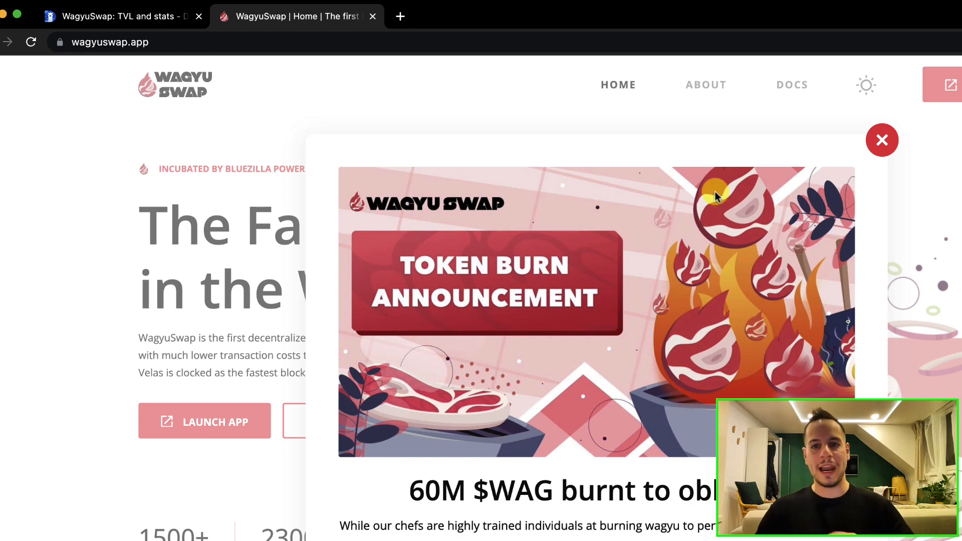
# Step: Dismiss the Token Burn Announcement popup to reveal 'The Fastest DEX in the World' homepage
pyautogui.click(882, 139)
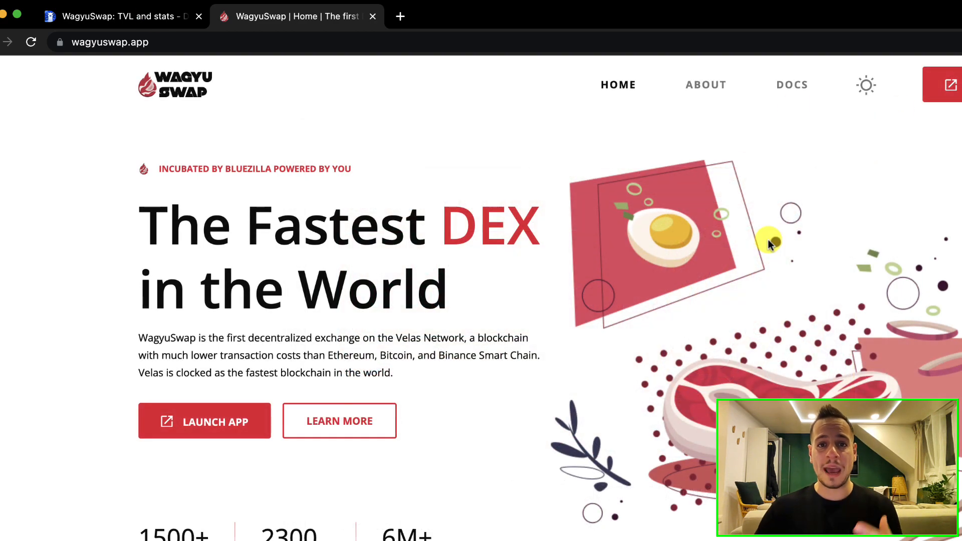
pyautogui.moveTo(128, 309)
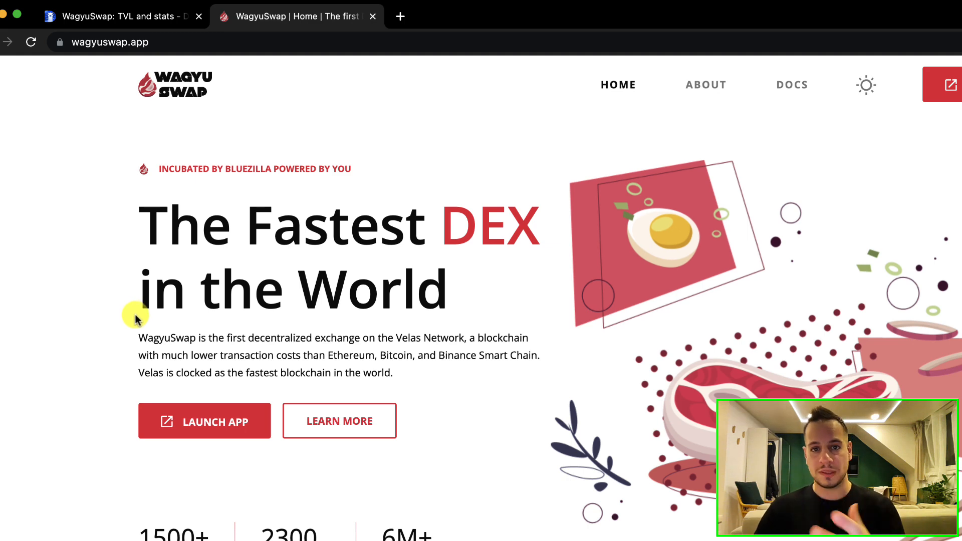
pyautogui.moveTo(251, 187)
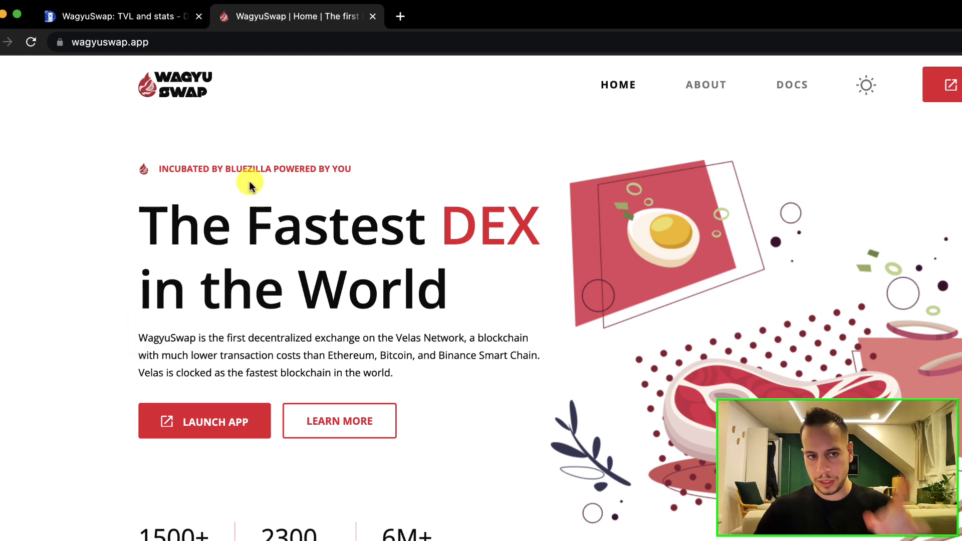
pyautogui.moveTo(265, 166)
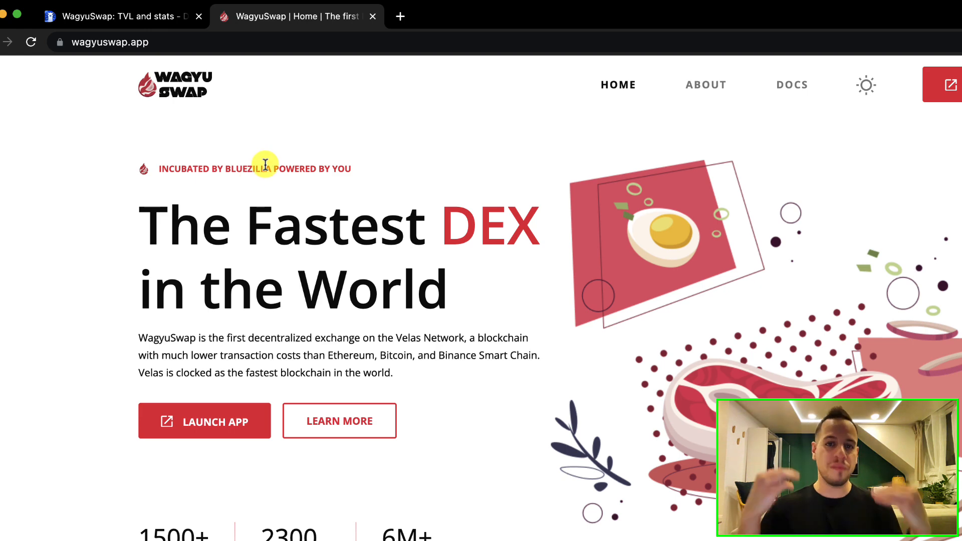
pyautogui.moveTo(158, 257)
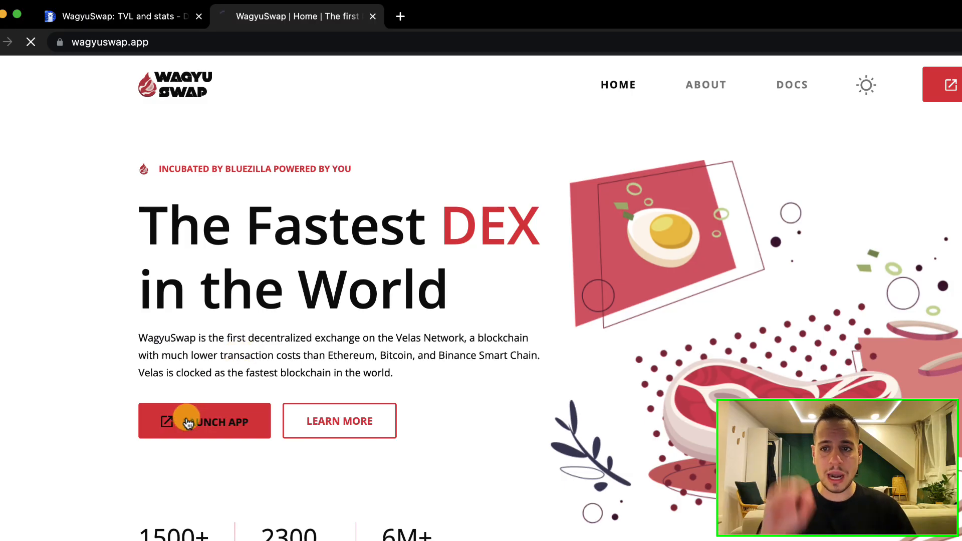
# Step: Launch the exchange app and approve MetaMask adding the Velas network after checking chain ID 106
pyautogui.click(205, 421)
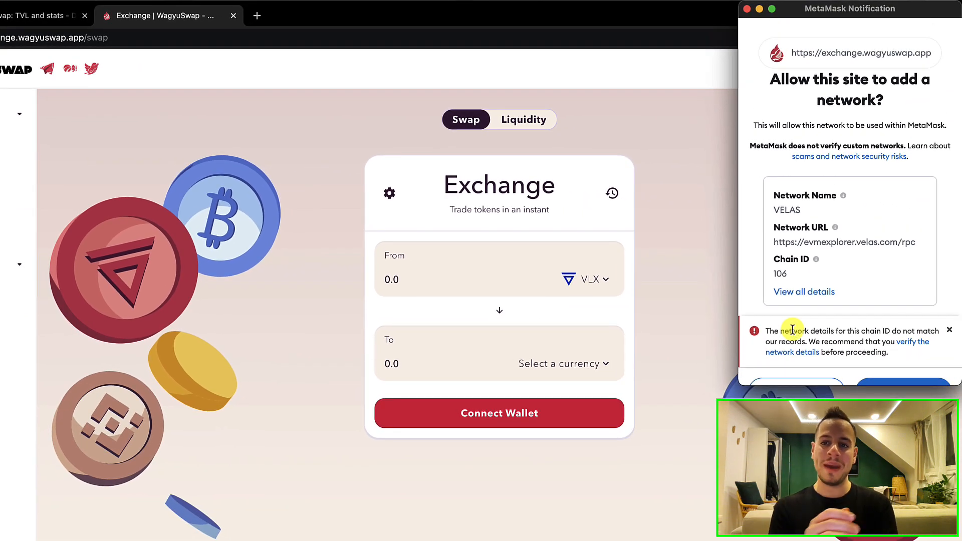
pyautogui.scroll(-3)
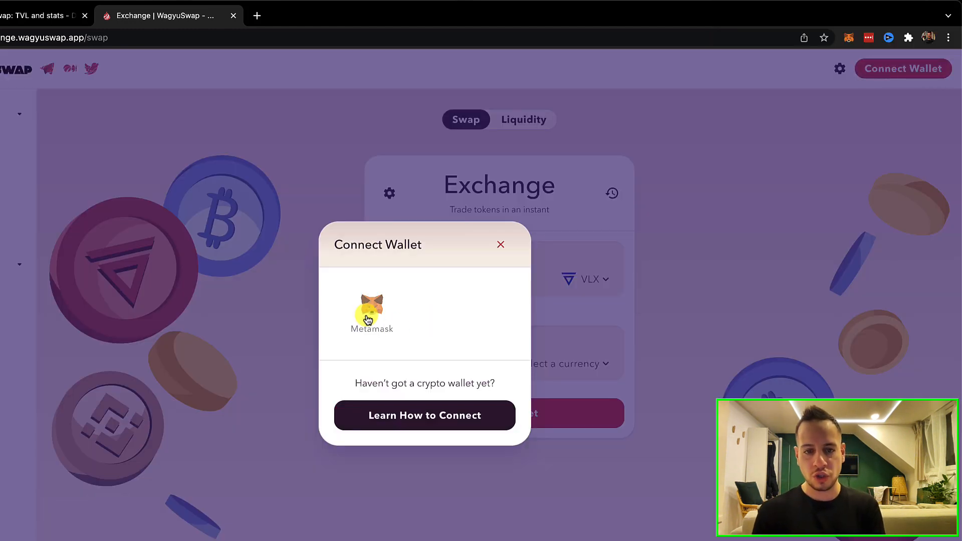
pyautogui.click(372, 316)
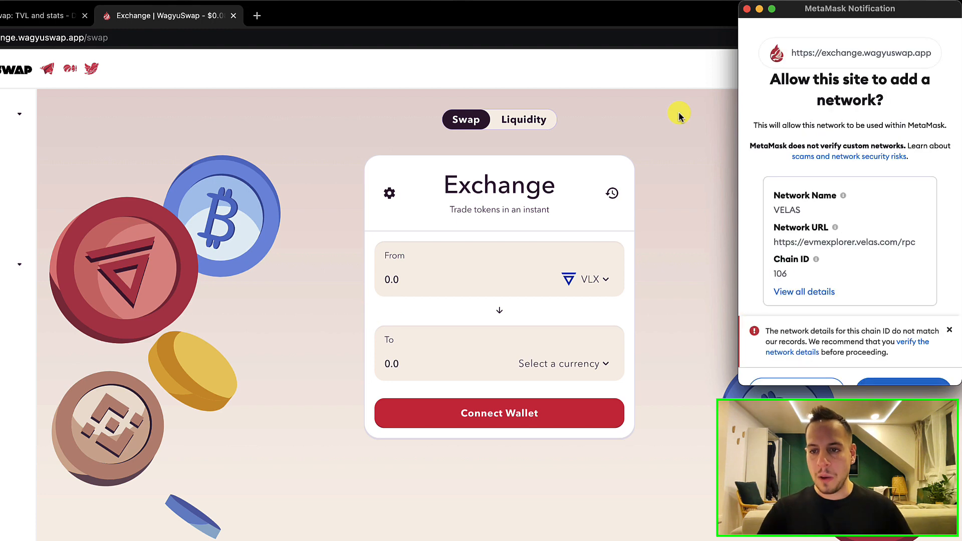
pyautogui.moveTo(835, 236)
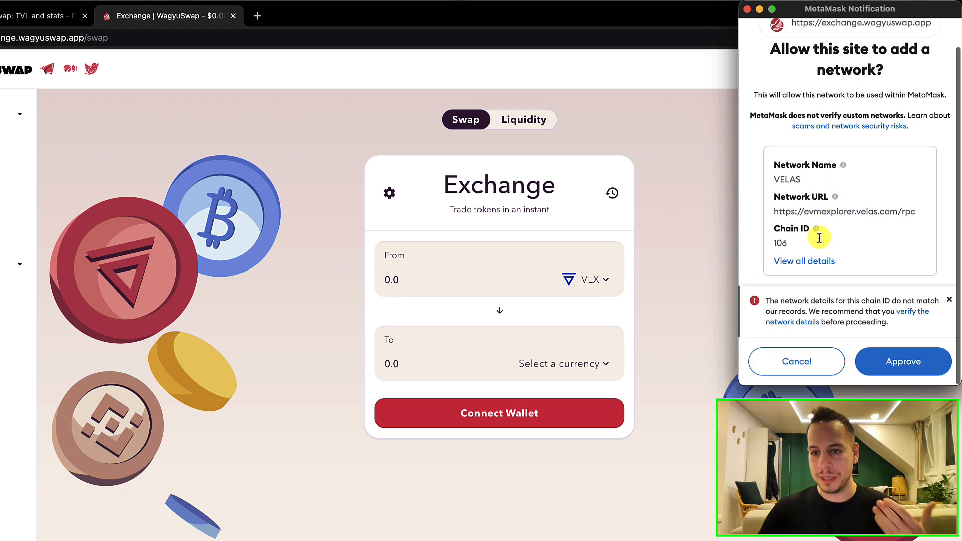
pyautogui.doubleClick(784, 180)
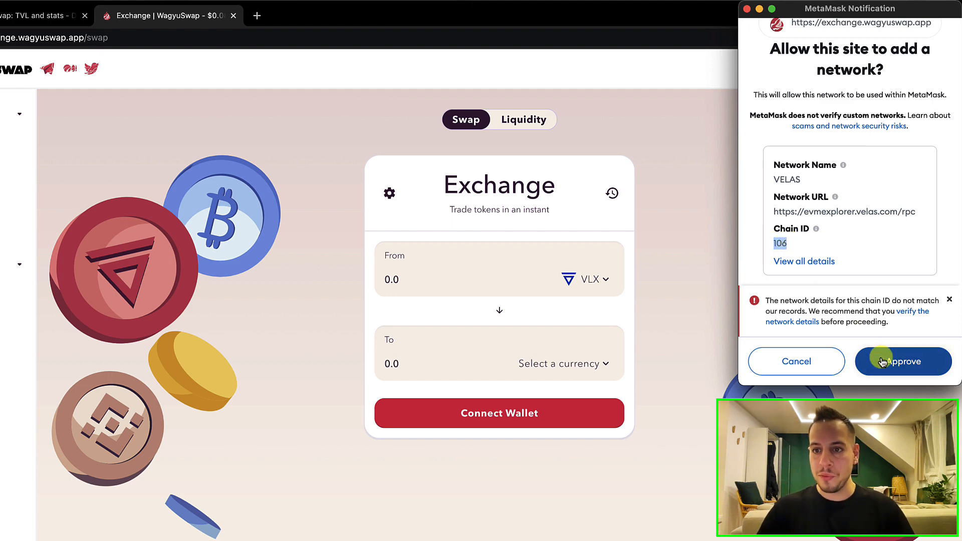
pyautogui.click(903, 361)
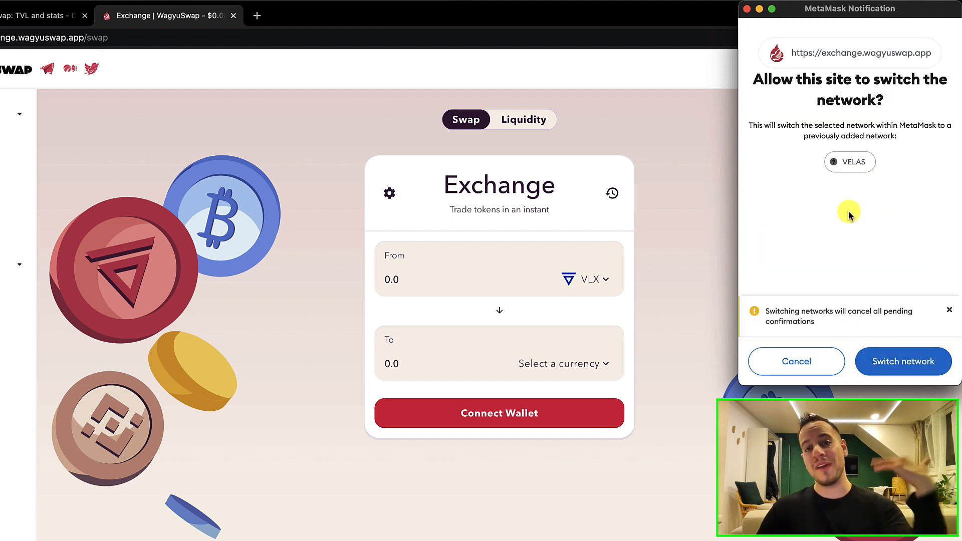
pyautogui.moveTo(853, 229)
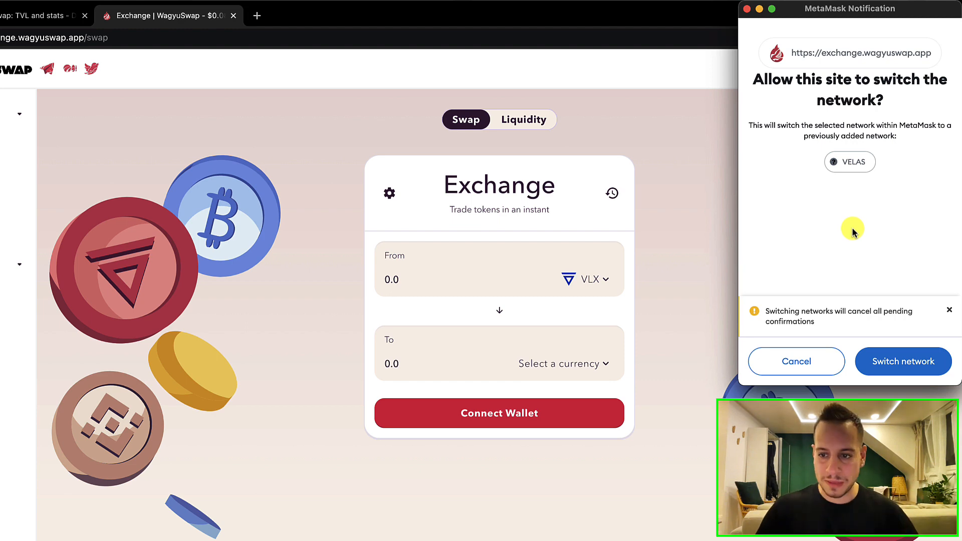
# Step: Let MetaMask switch to VELAS, connecting the wallet with a 0 VLX balance
pyautogui.click(903, 362)
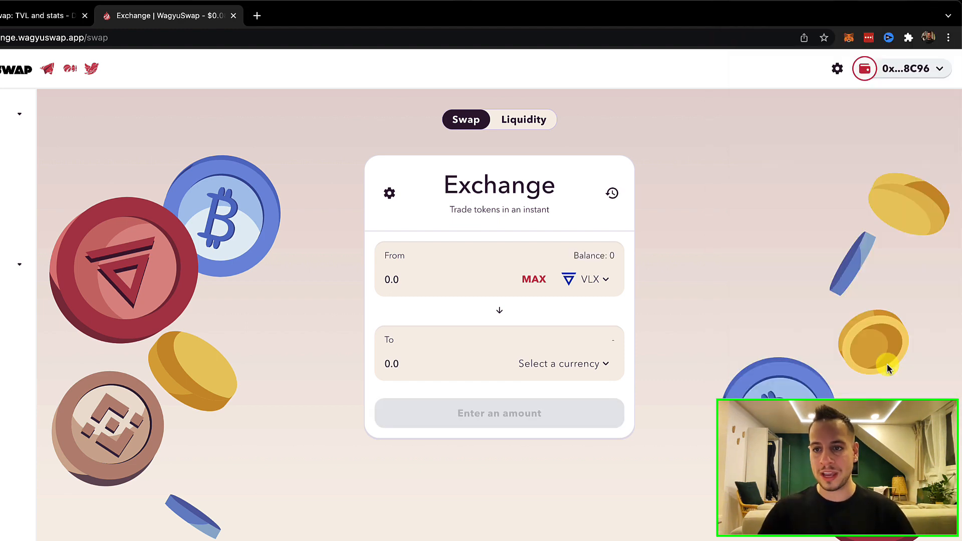
pyautogui.moveTo(865, 125)
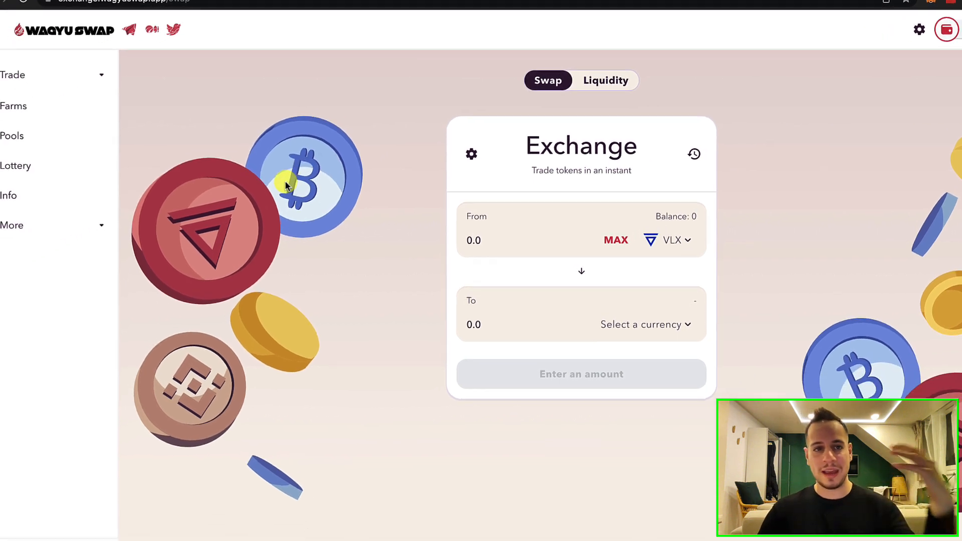
# Step: Show the Farms list with live pools such as VLX_WAG and DAI_USDV and their APR, liquidity and multiplier
pyautogui.click(17, 14)
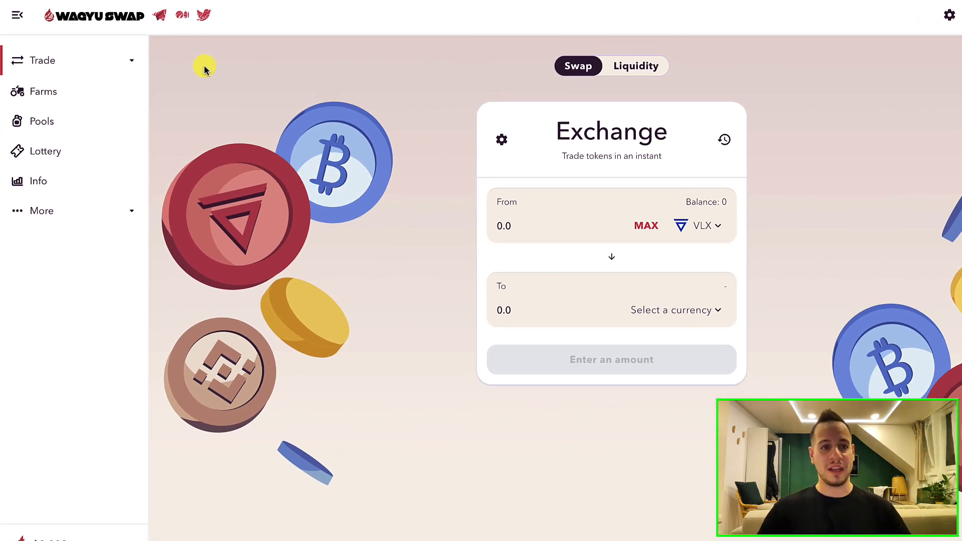
pyautogui.moveTo(30, 81)
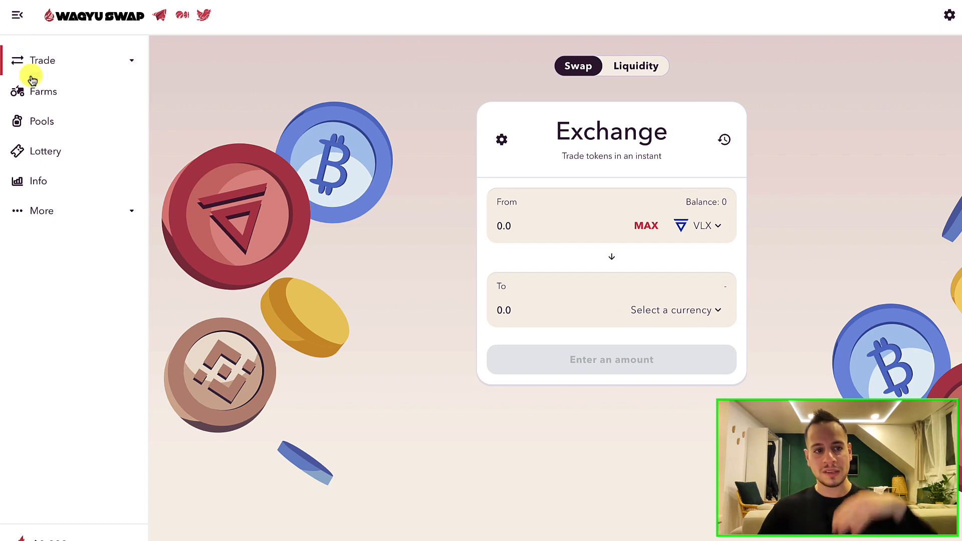
pyautogui.click(43, 92)
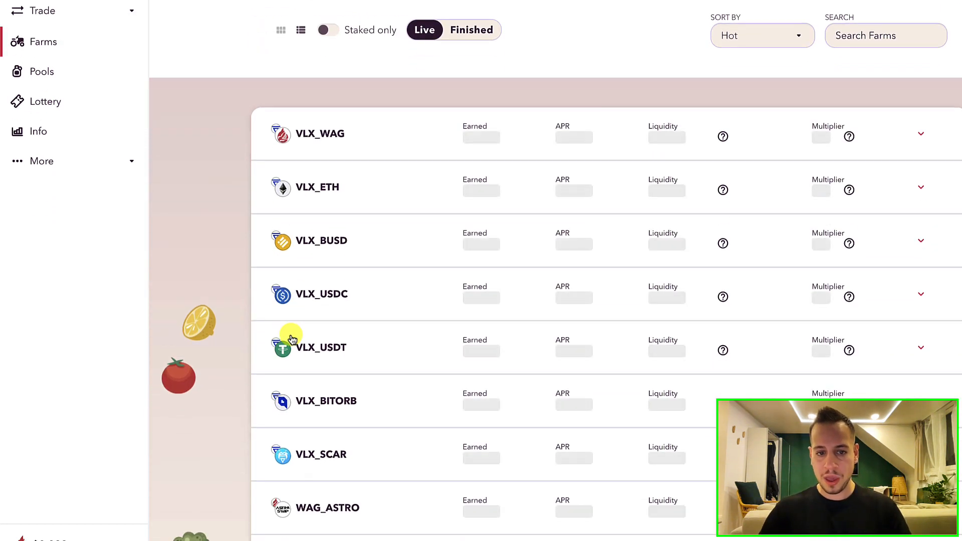
pyautogui.scroll(-3)
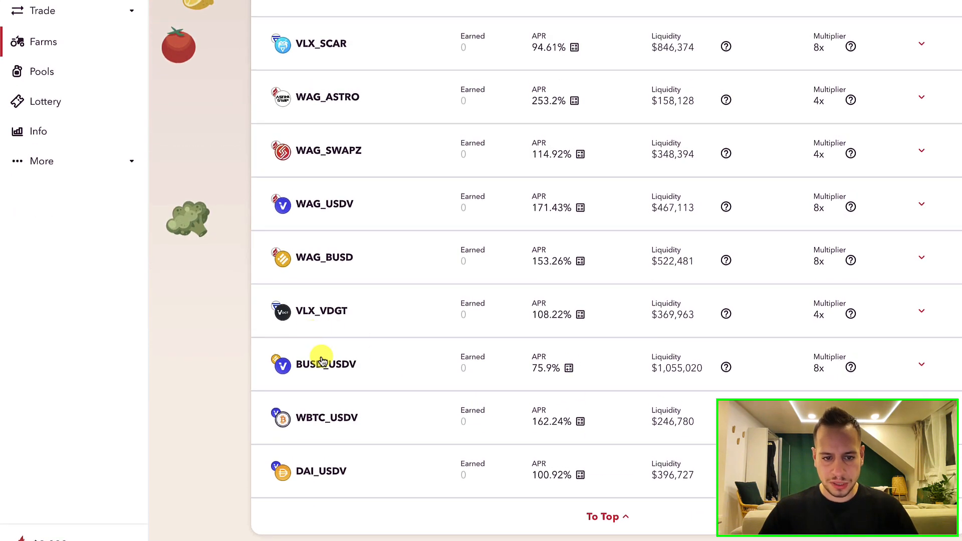
pyautogui.moveTo(337, 471)
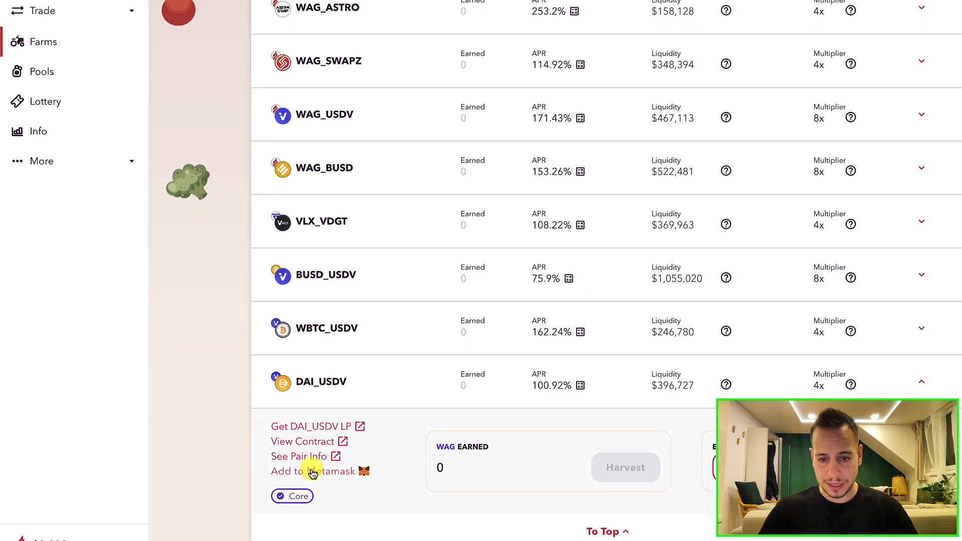
pyautogui.moveTo(590, 393)
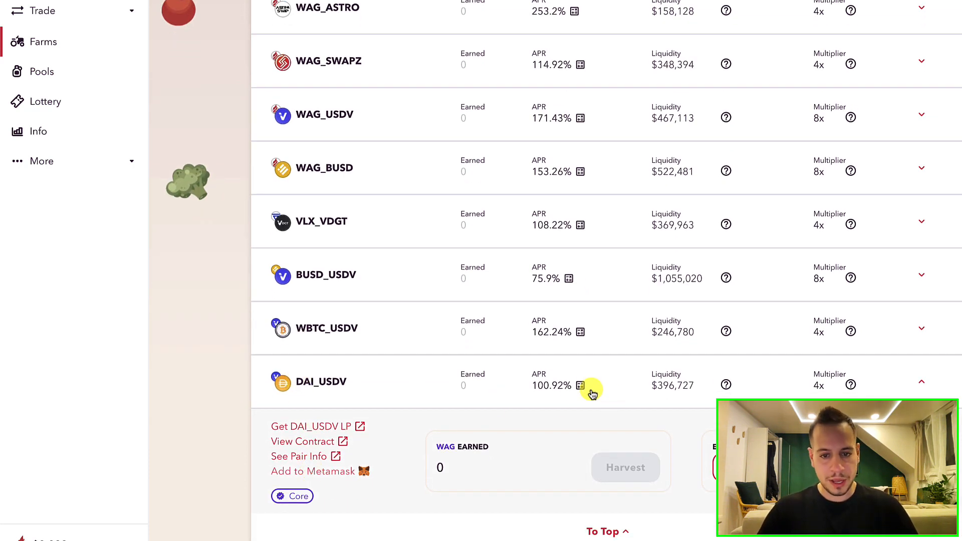
pyautogui.moveTo(340, 393)
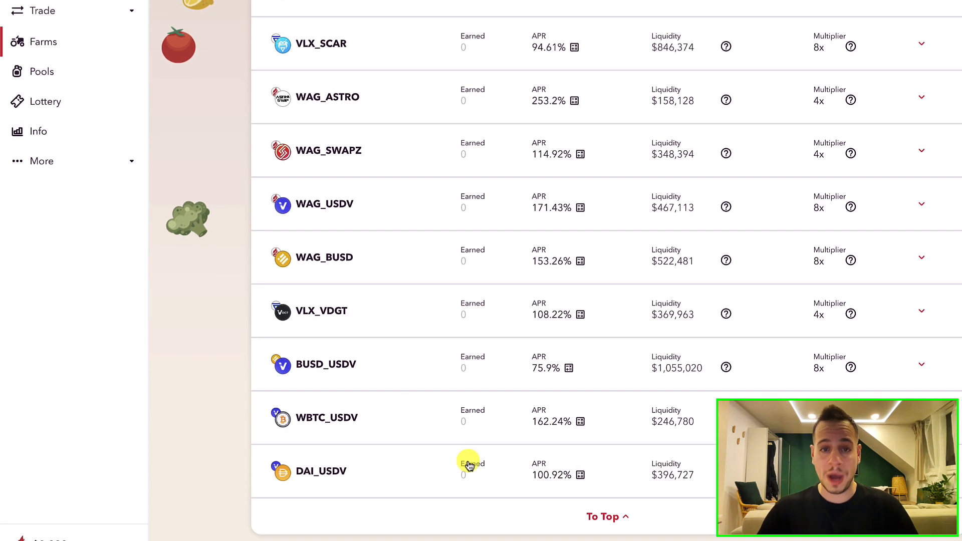
pyautogui.moveTo(494, 418)
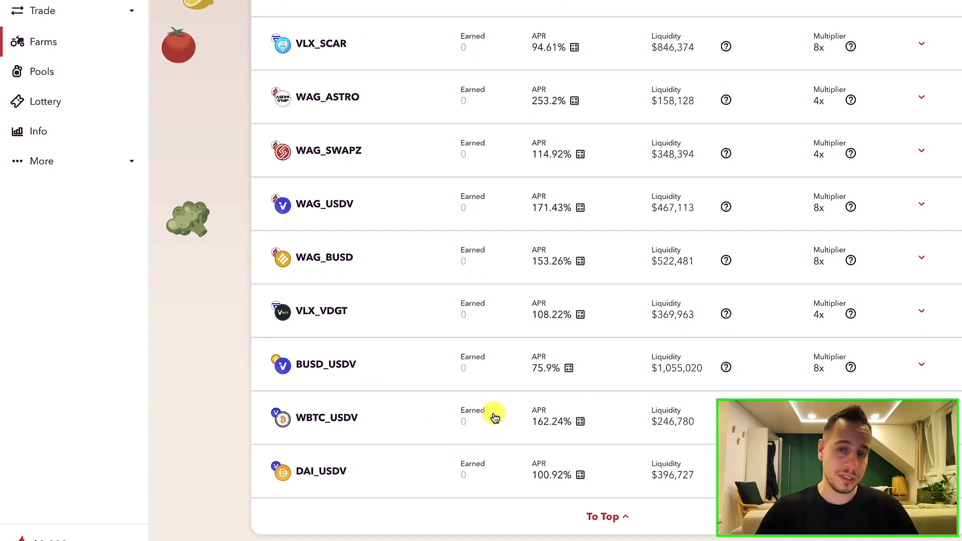
pyautogui.moveTo(498, 346)
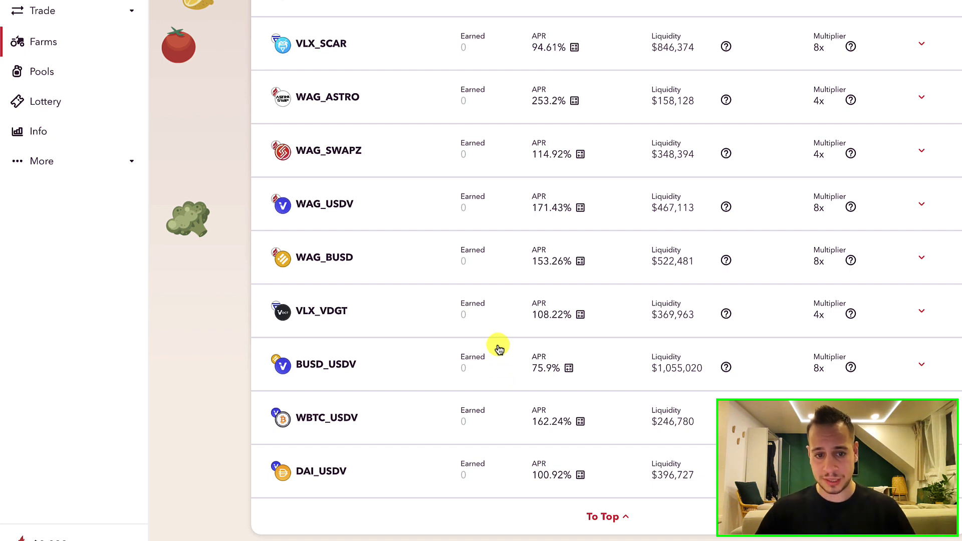
pyautogui.moveTo(497, 342)
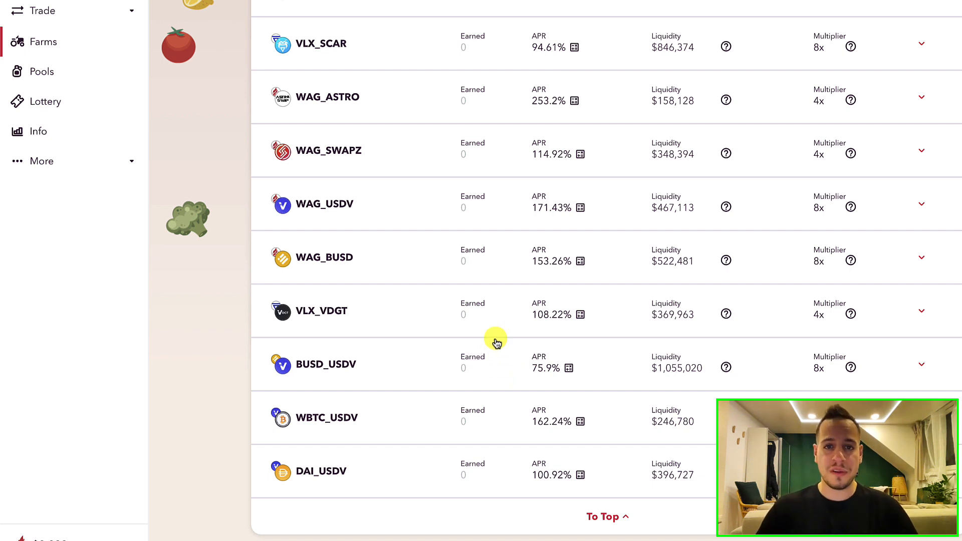